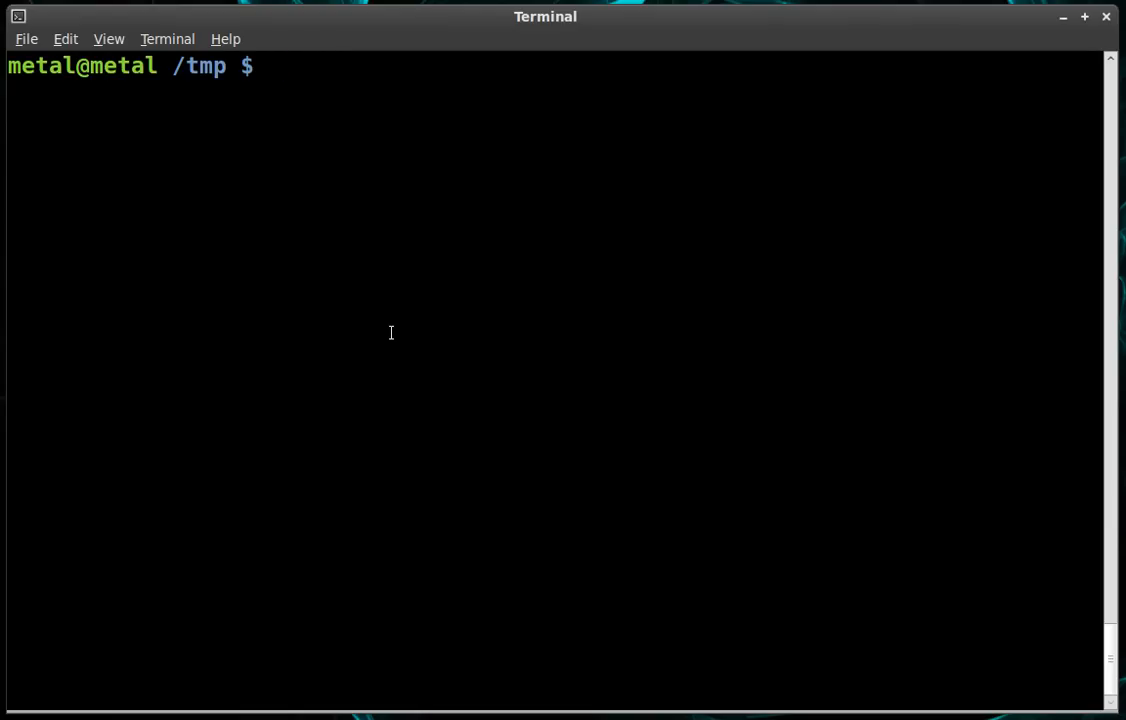
# - Open a new file myfile.txt in vim
pyautogui.write('vim')
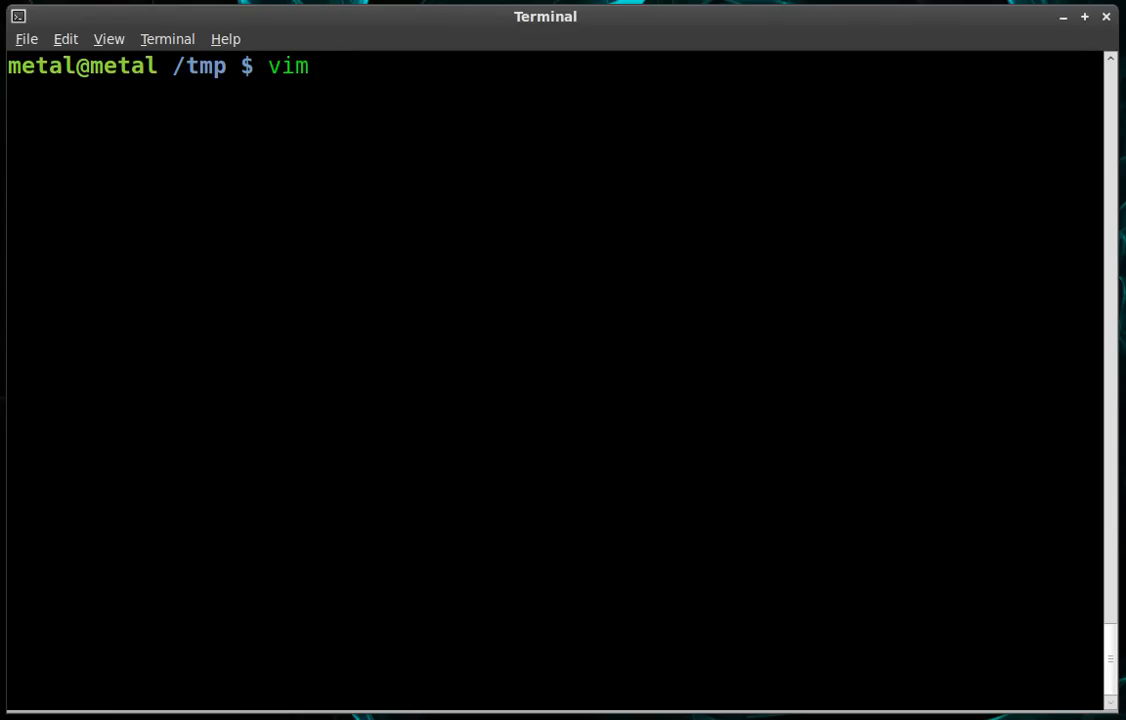
pyautogui.write('myf')
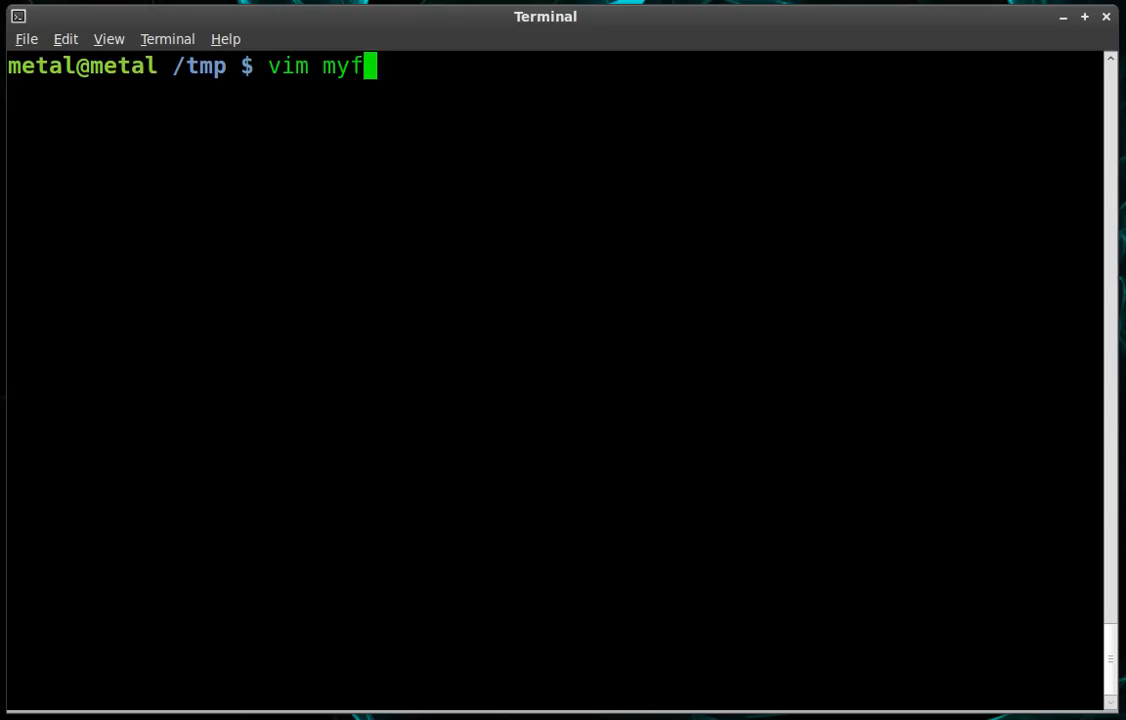
pyautogui.write('ile.txt')
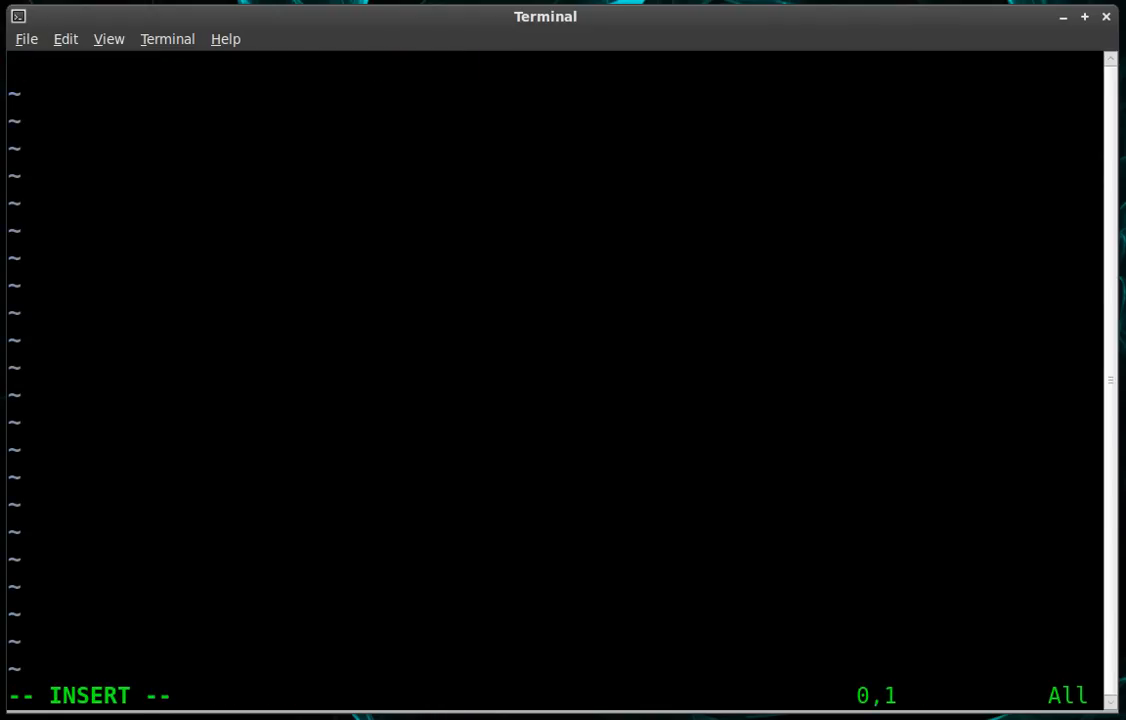
# - Type the three lines about encrypting this file with gpg, then save and quit
pyautogui.write('This is my')
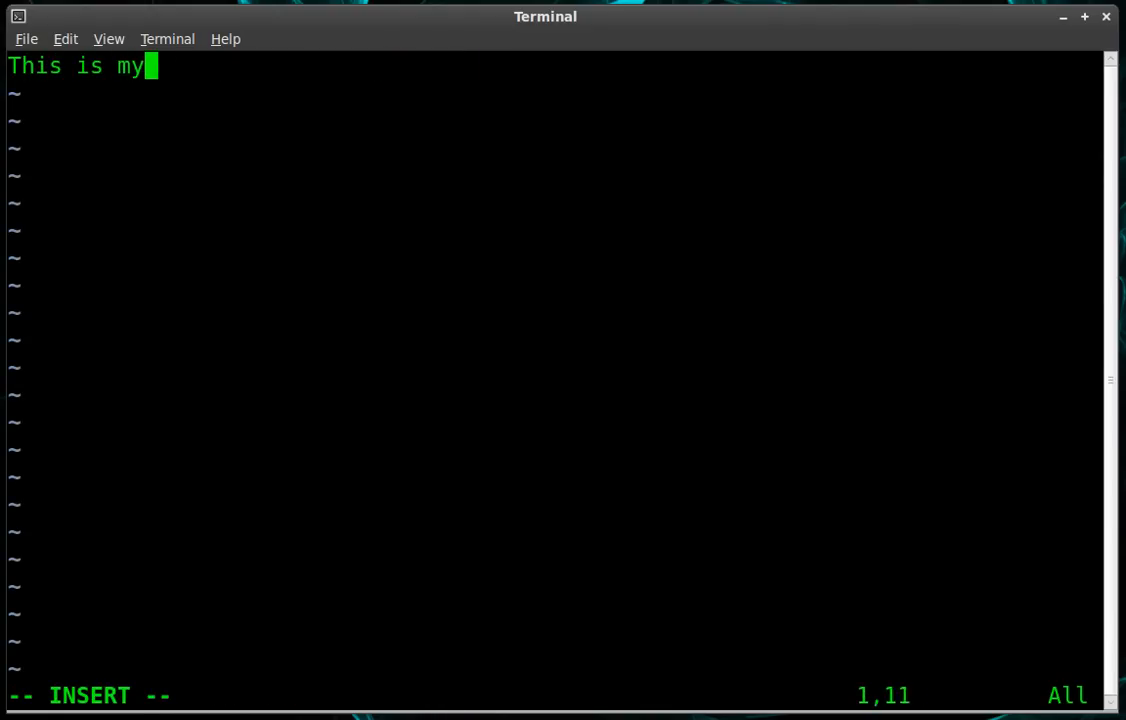
pyautogui.write('file')
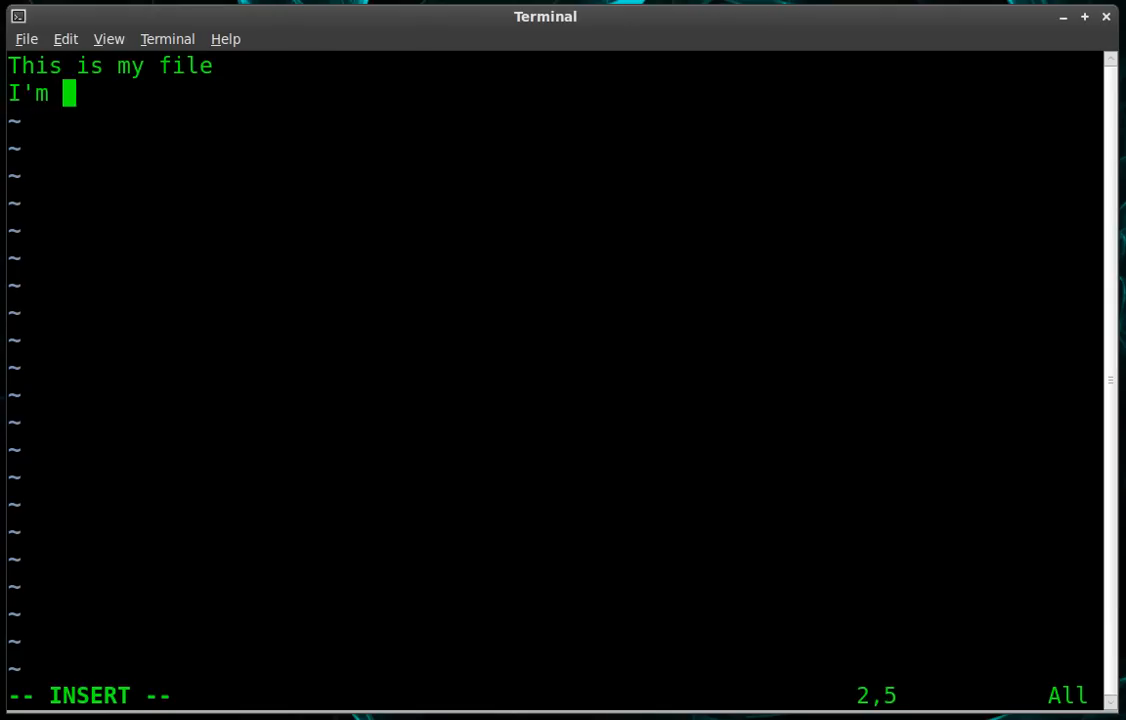
pyautogui.write('going to encr')
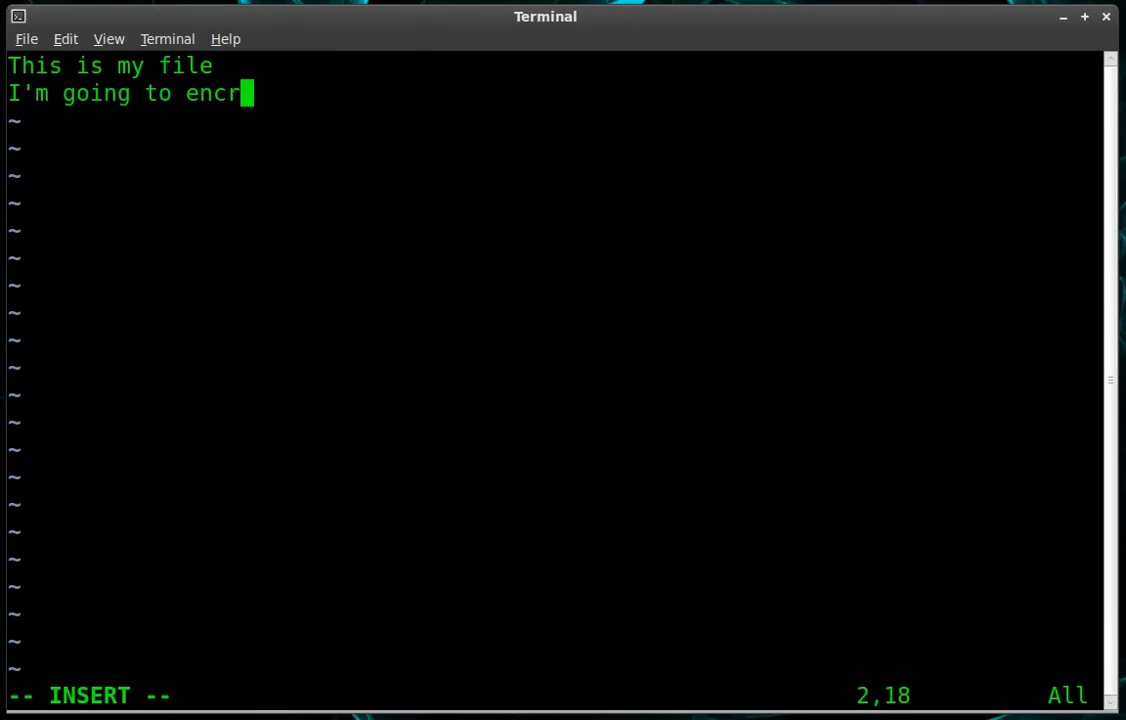
pyautogui.write('ypt')
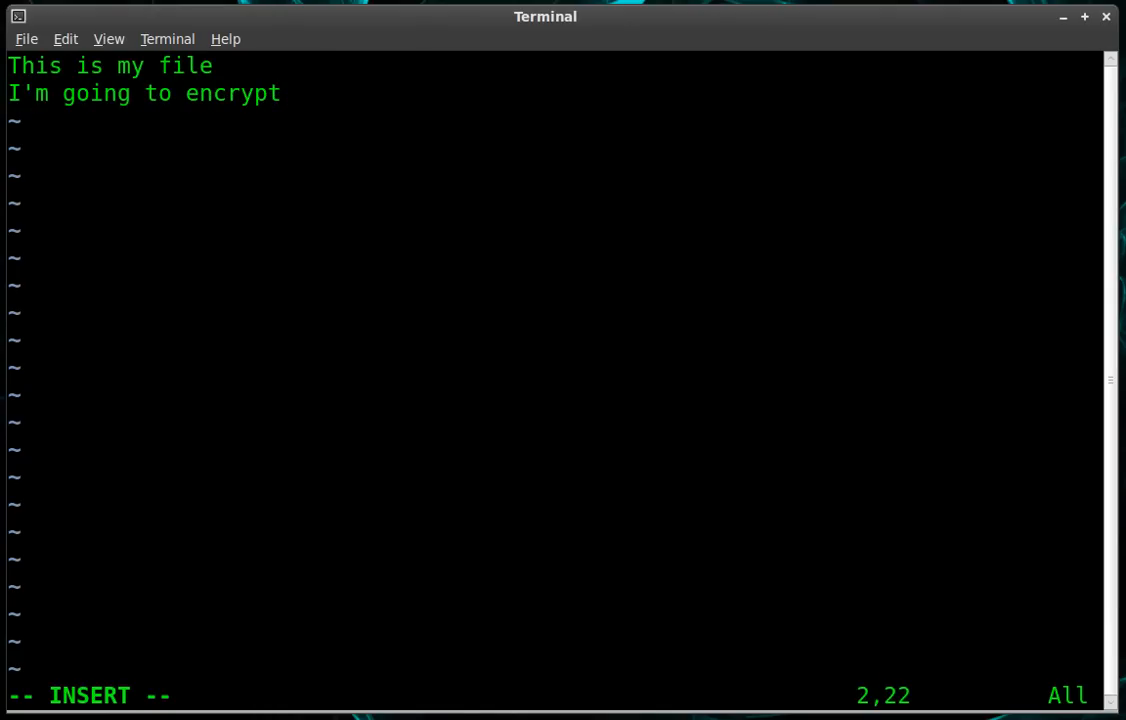
pyautogui.write('it.')
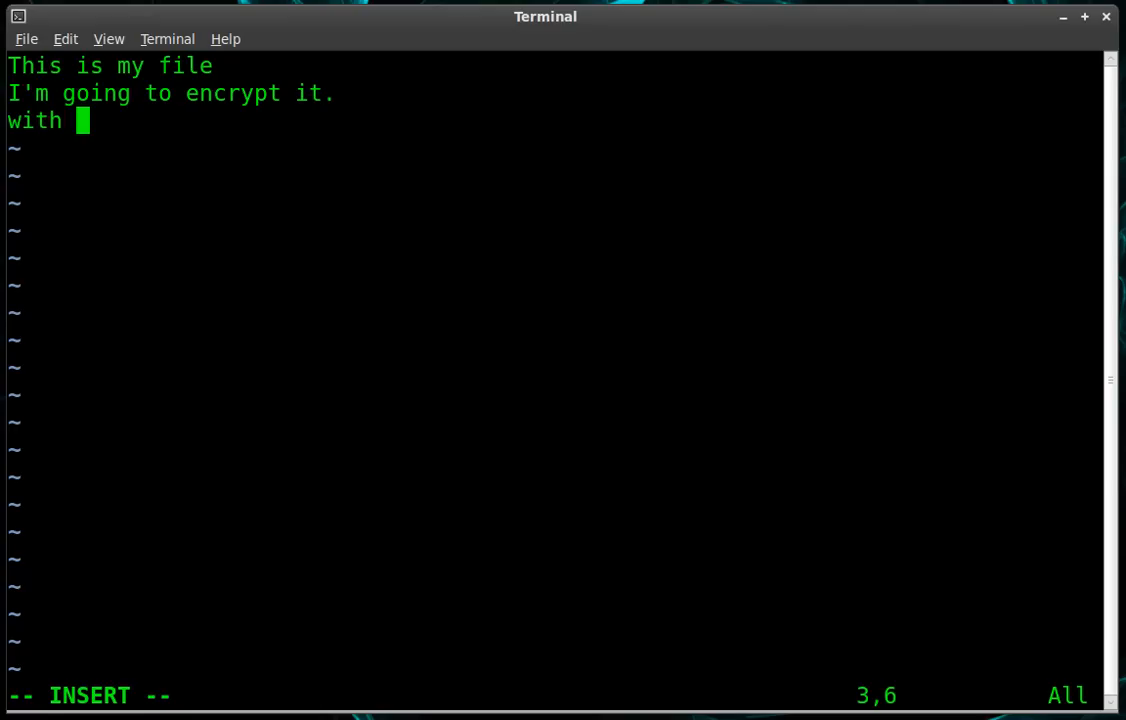
pyautogui.write('gpg')
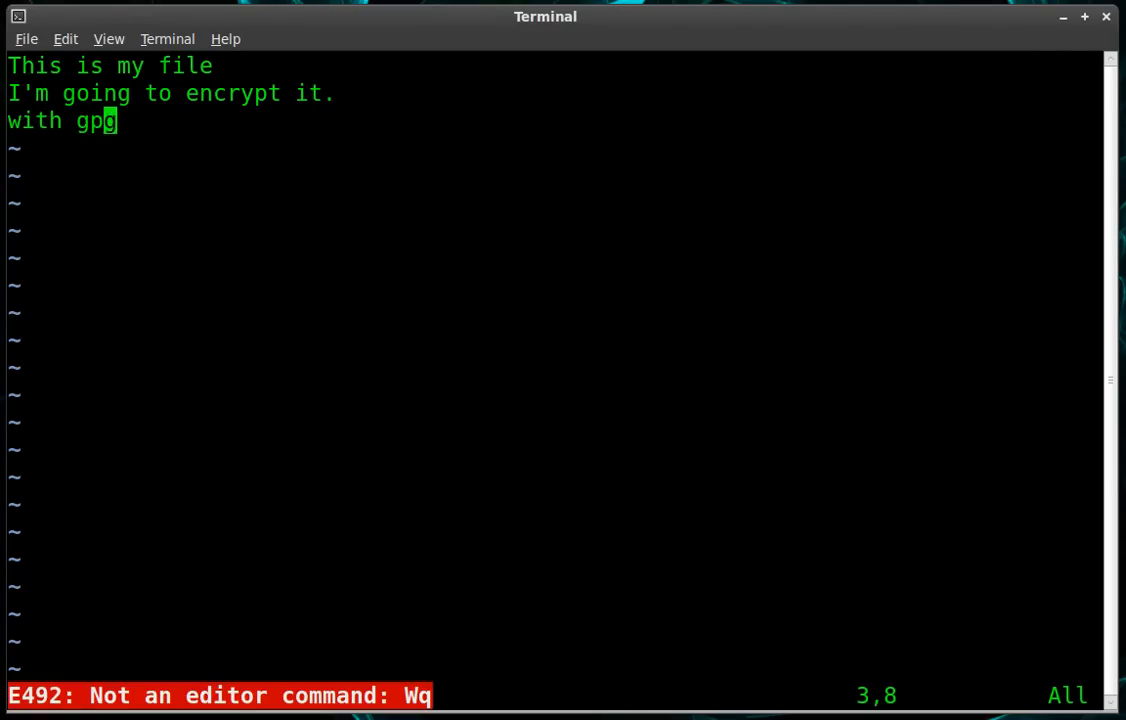
pyautogui.press('Return')
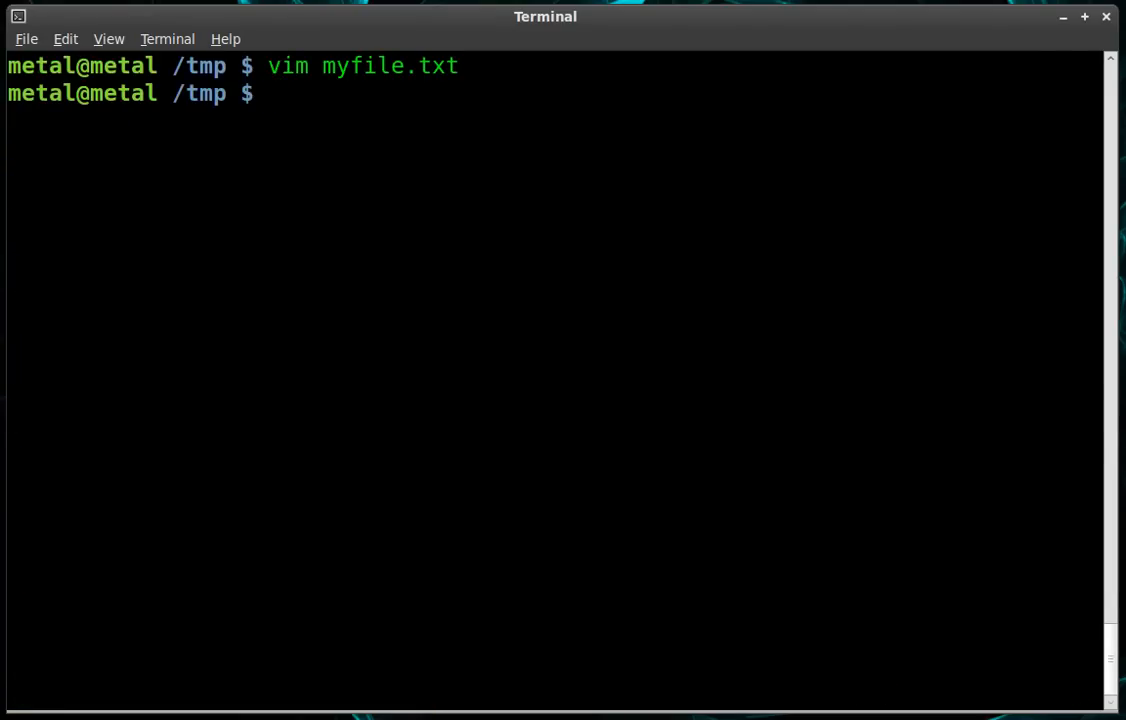
# - Print myfile.txt with cat to check its three saved lines
pyautogui.write('cat myfile.txt')
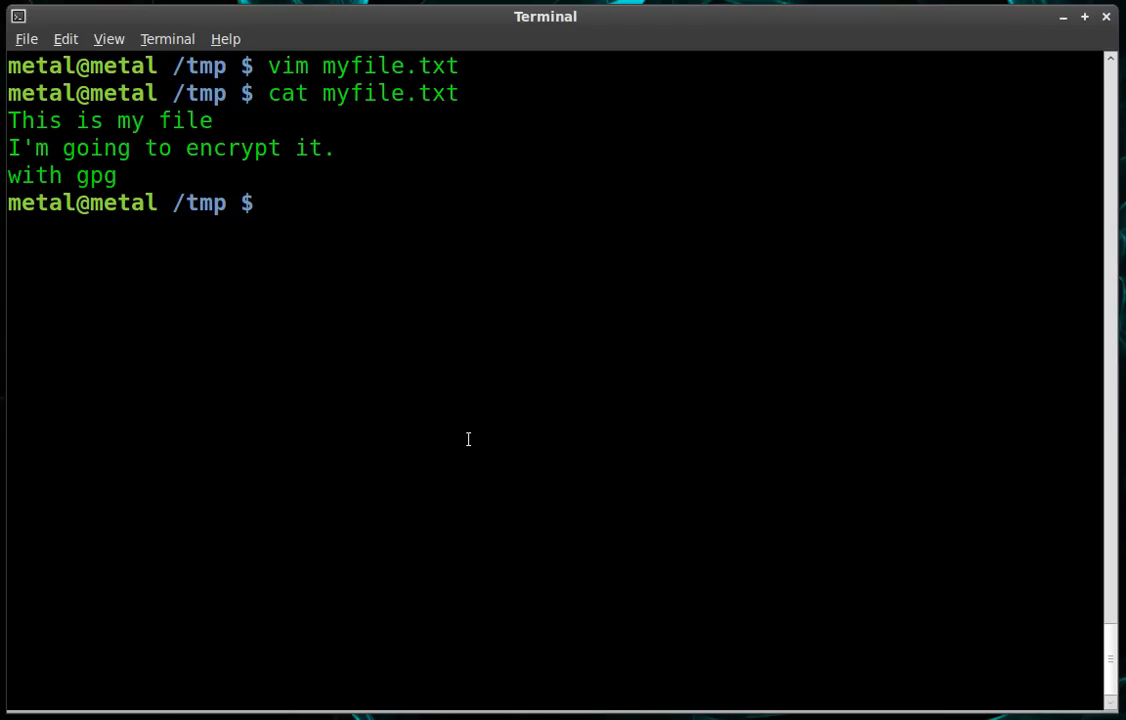
# - Encrypt myfile.txt symmetrically with gpg -c, creating myfile.txt.gpg
pyautogui.write('gpg')
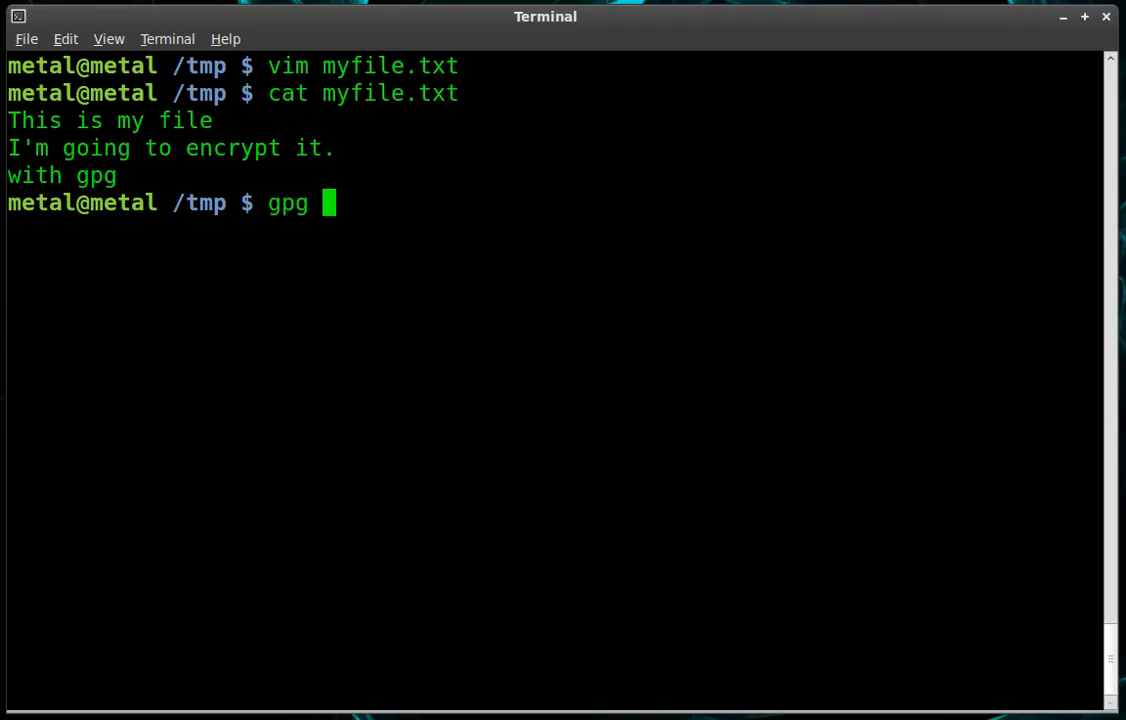
pyautogui.write('-c')
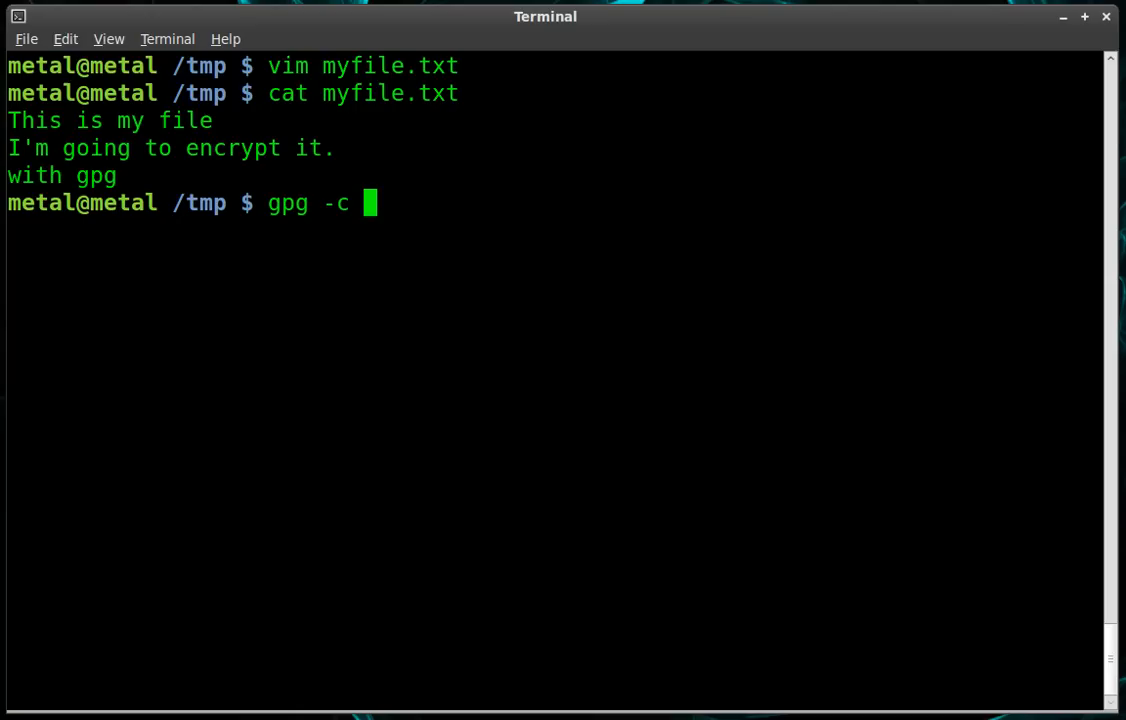
pyautogui.write('myfile.txt')
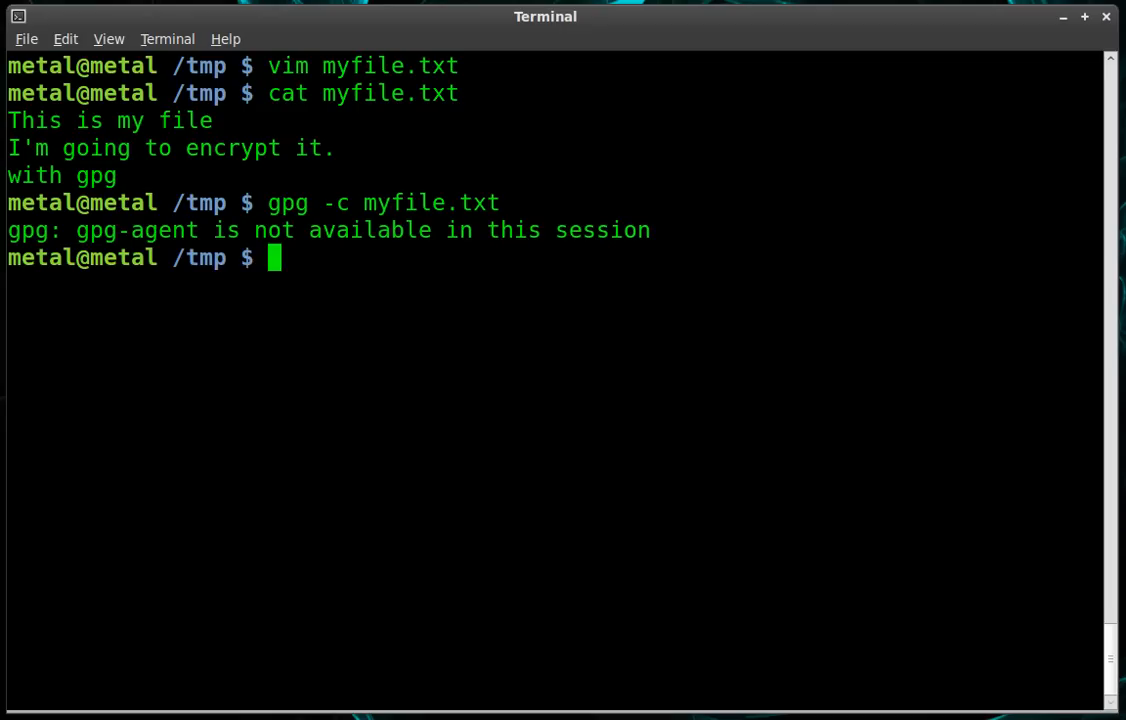
# - List the myfile.txt files and highlight the new myfile.txt.gpg
pyautogui.write('ls')
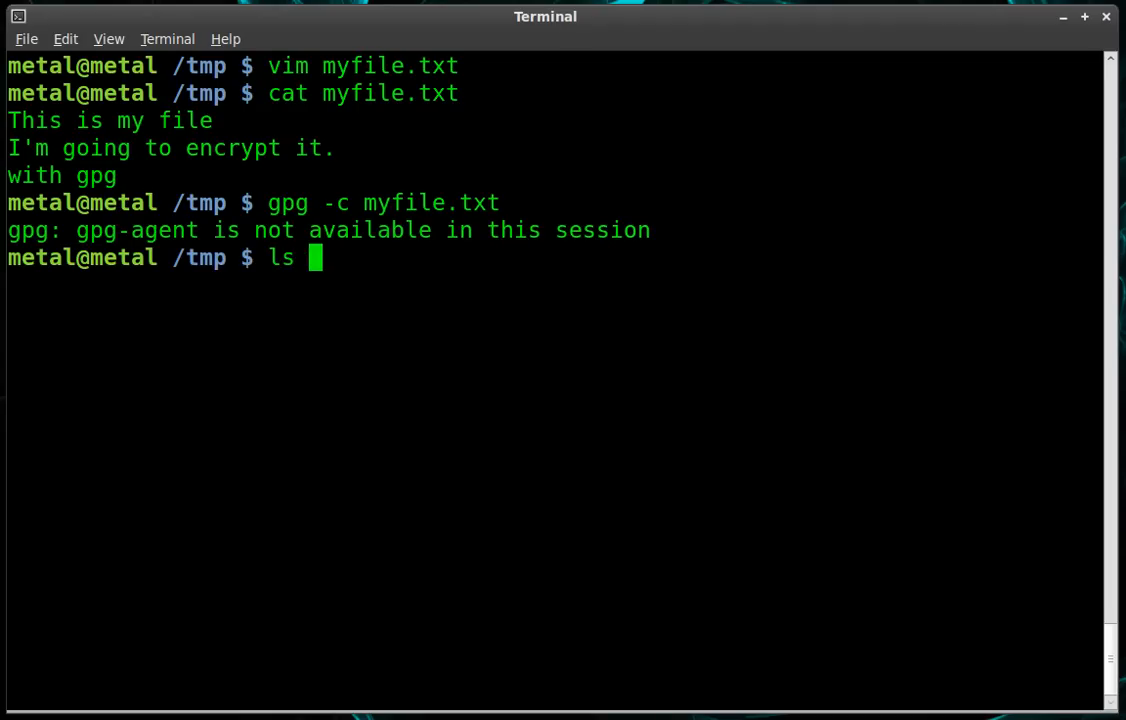
pyautogui.write('myfile.txt*')
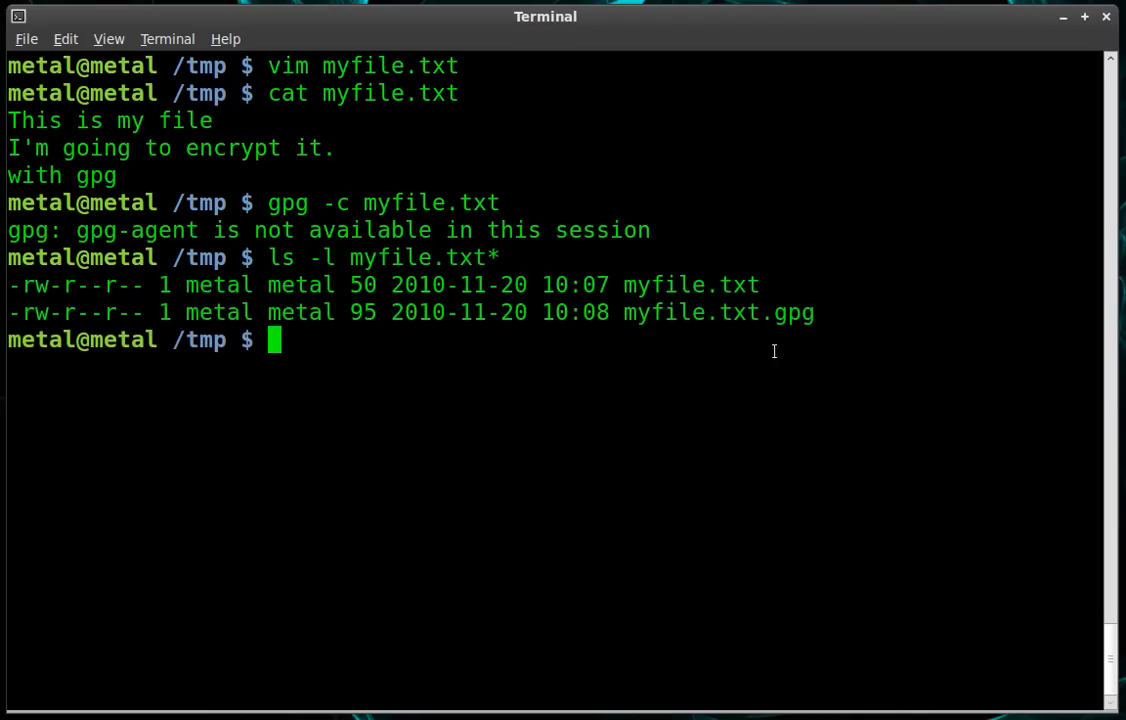
pyautogui.doubleClick(690, 285)
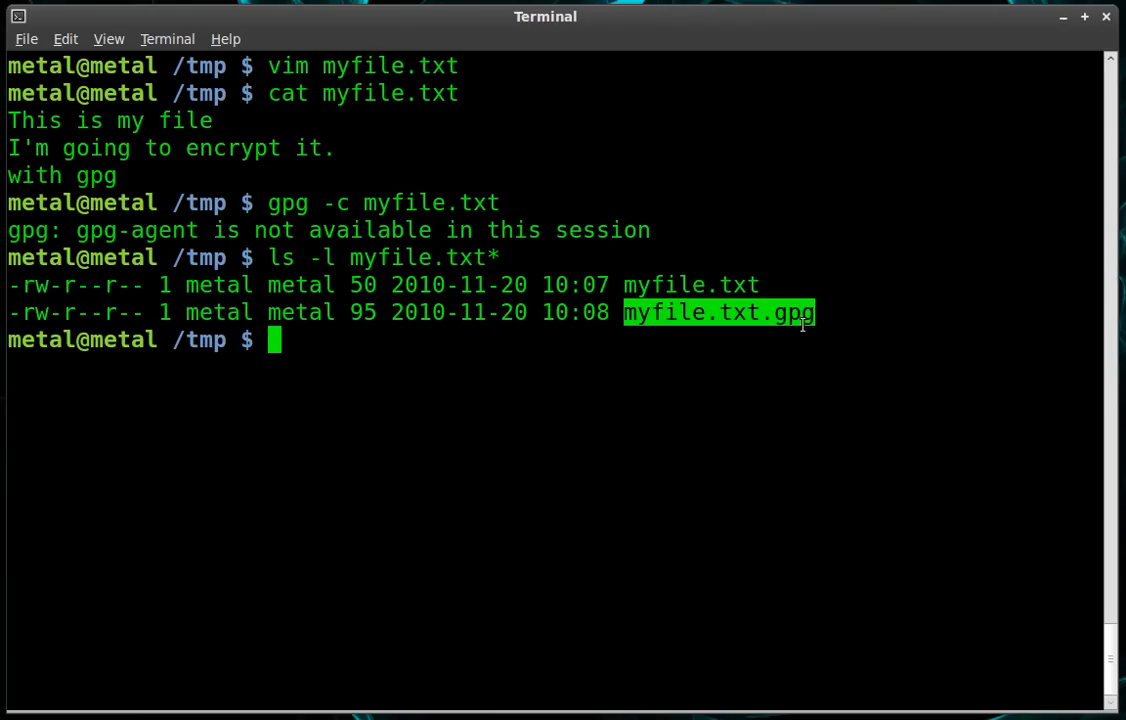
# - Print myfile.txt.gpg to show unreadable binary output, highlighting its 95-byte size
pyautogui.write('cat myfile.txt`')
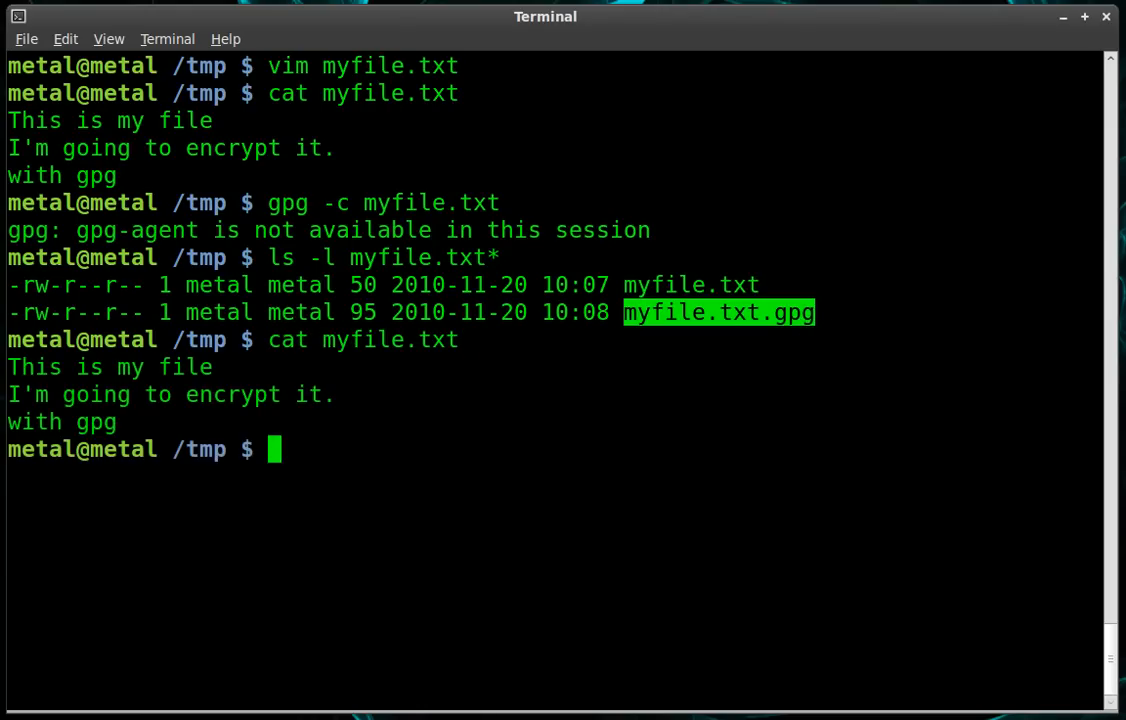
pyautogui.write('cat myfile.txt.gpg')
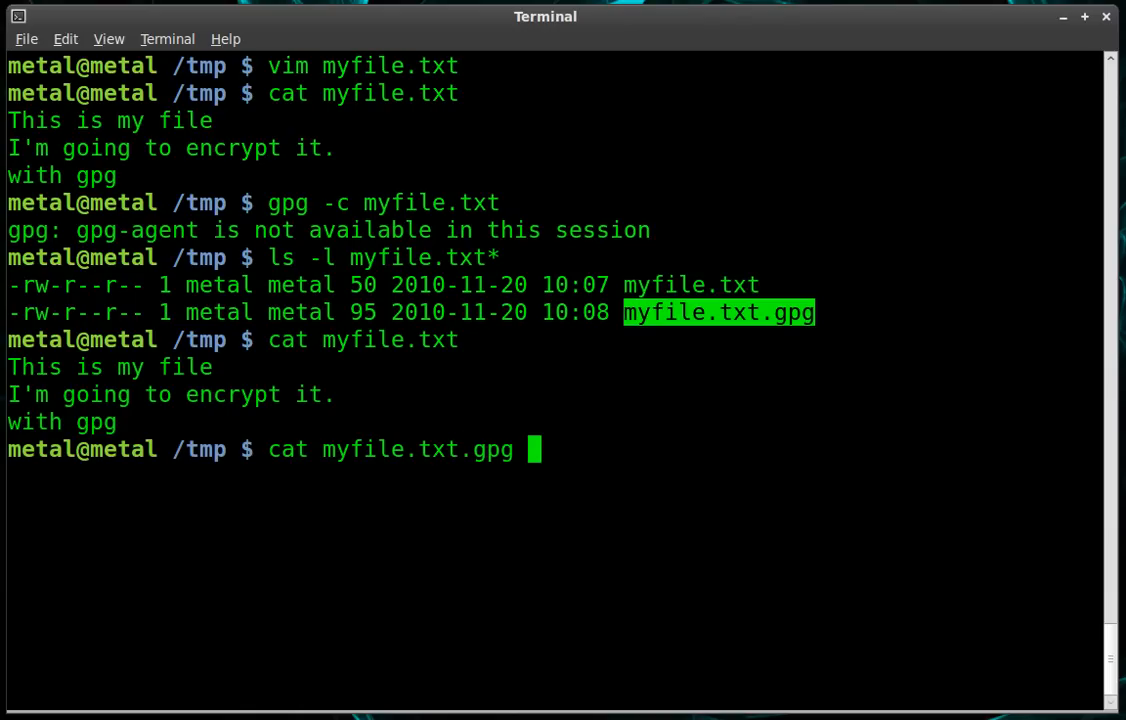
pyautogui.press('Return')
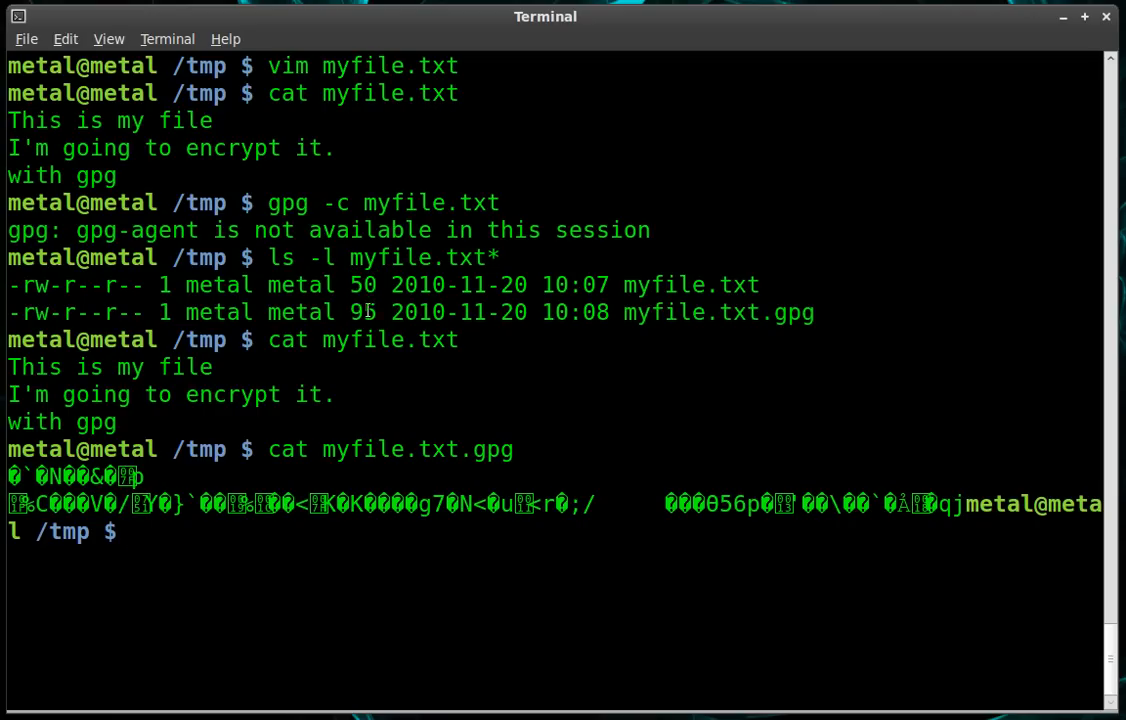
pyautogui.doubleClick(362, 312)
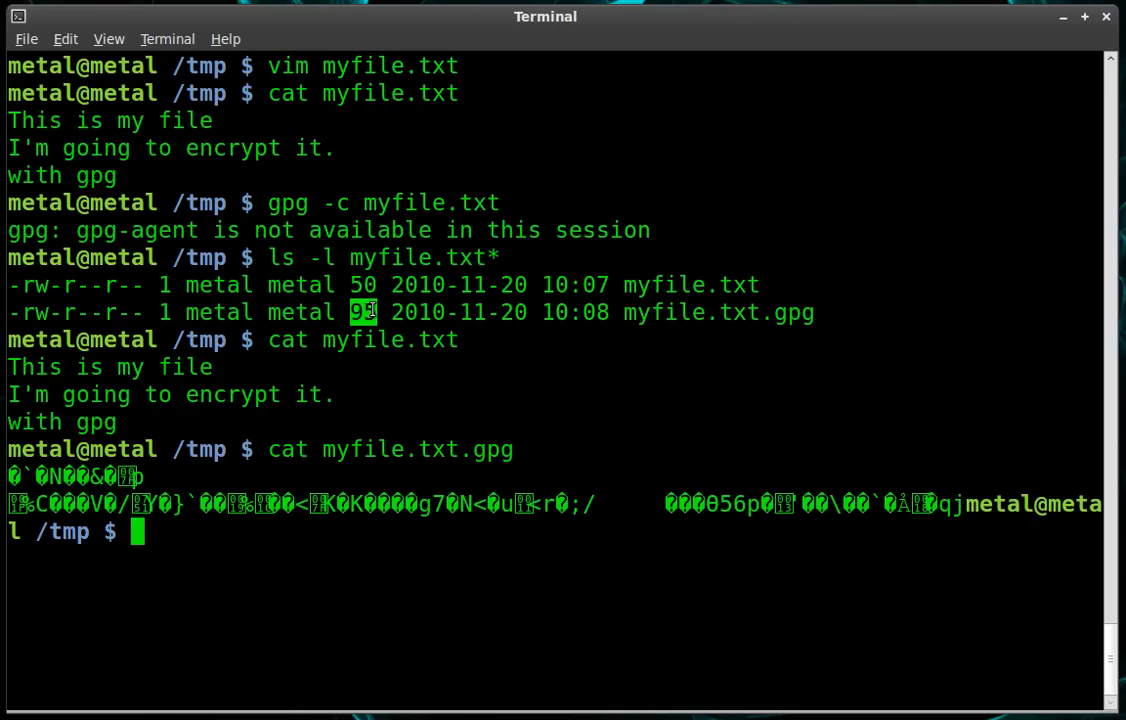
# - Remove myfile.txt, decrypt myfile.txt.gpg to restore it, and print it with cat
pyautogui.write('rm')
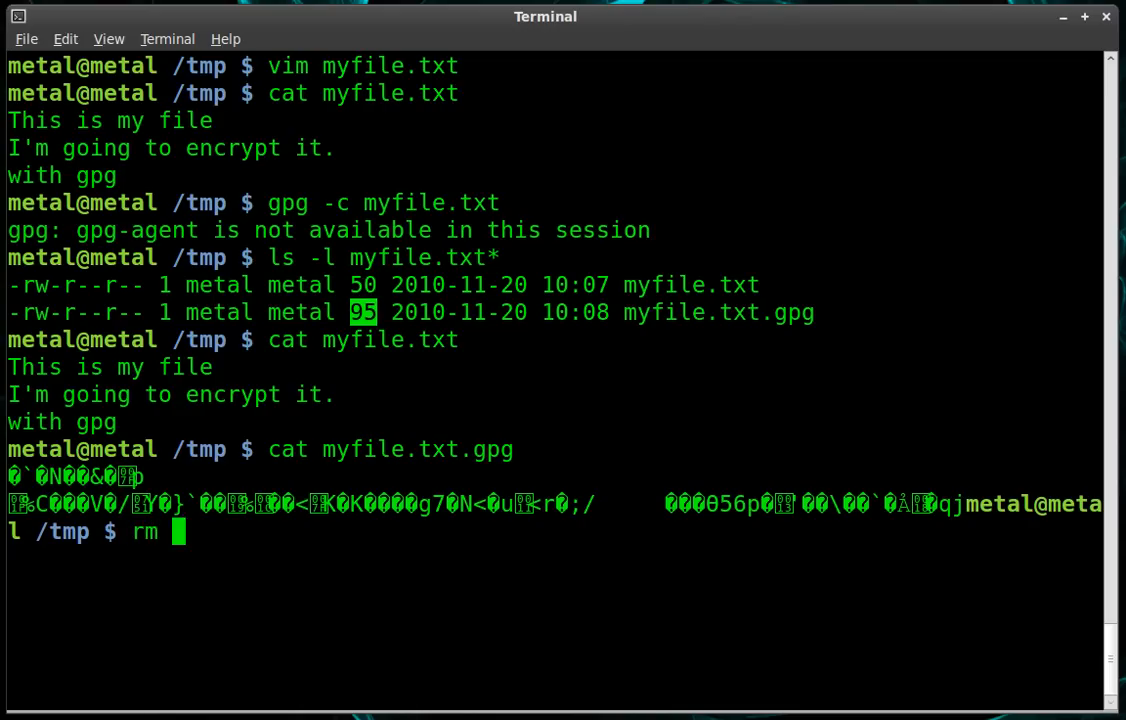
pyautogui.write('myfile.txt')
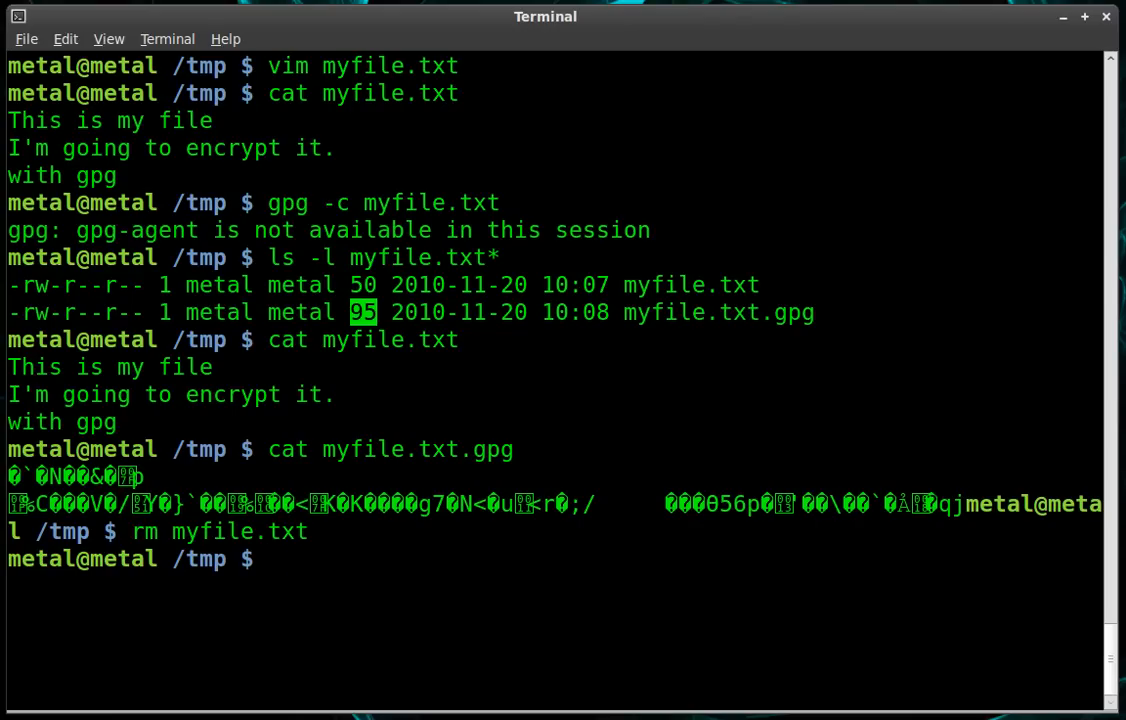
pyautogui.write('gpg')
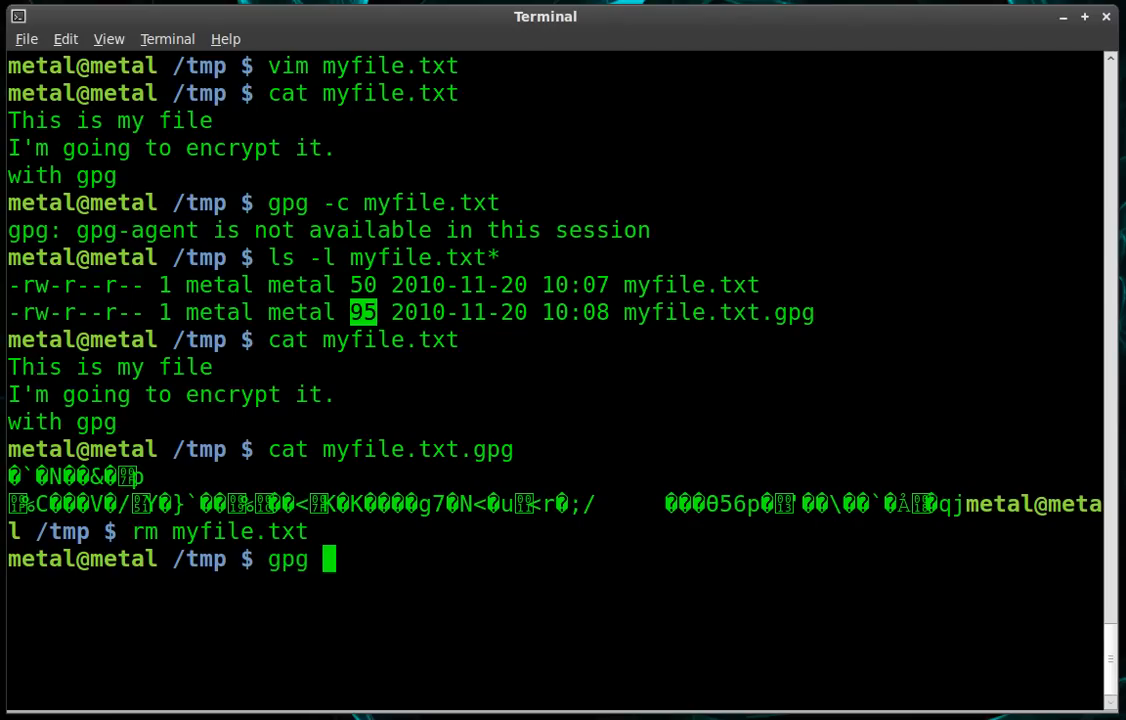
pyautogui.write('myfile.txt.gpg')
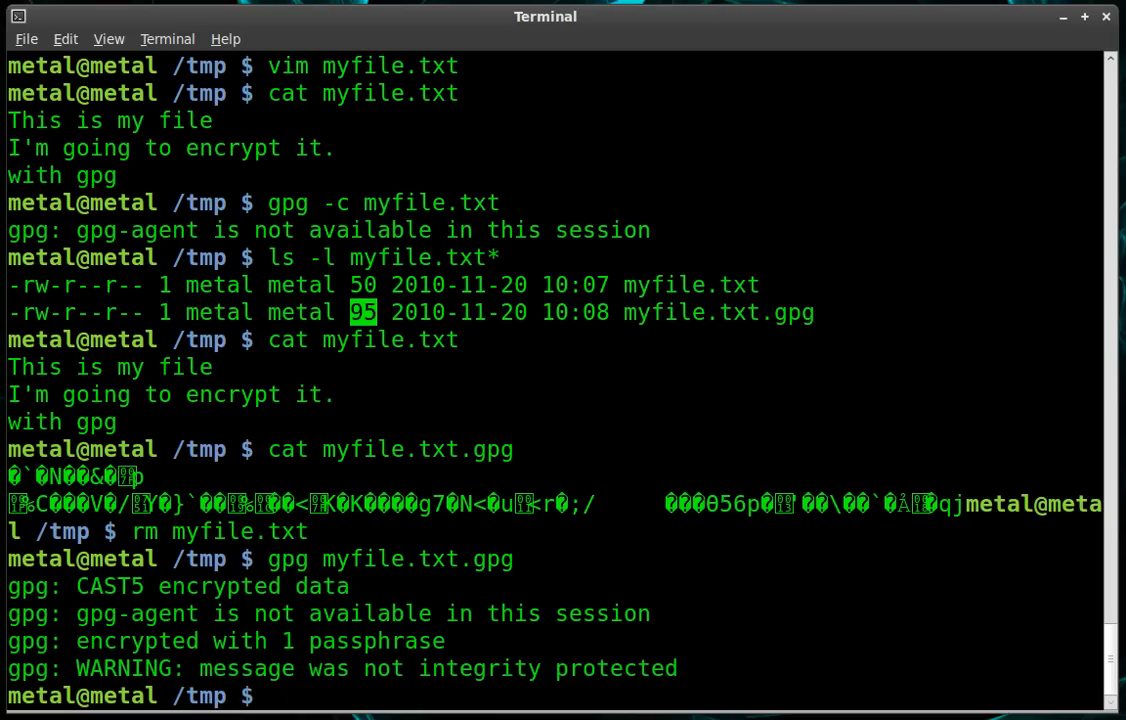
pyautogui.write('cat me')
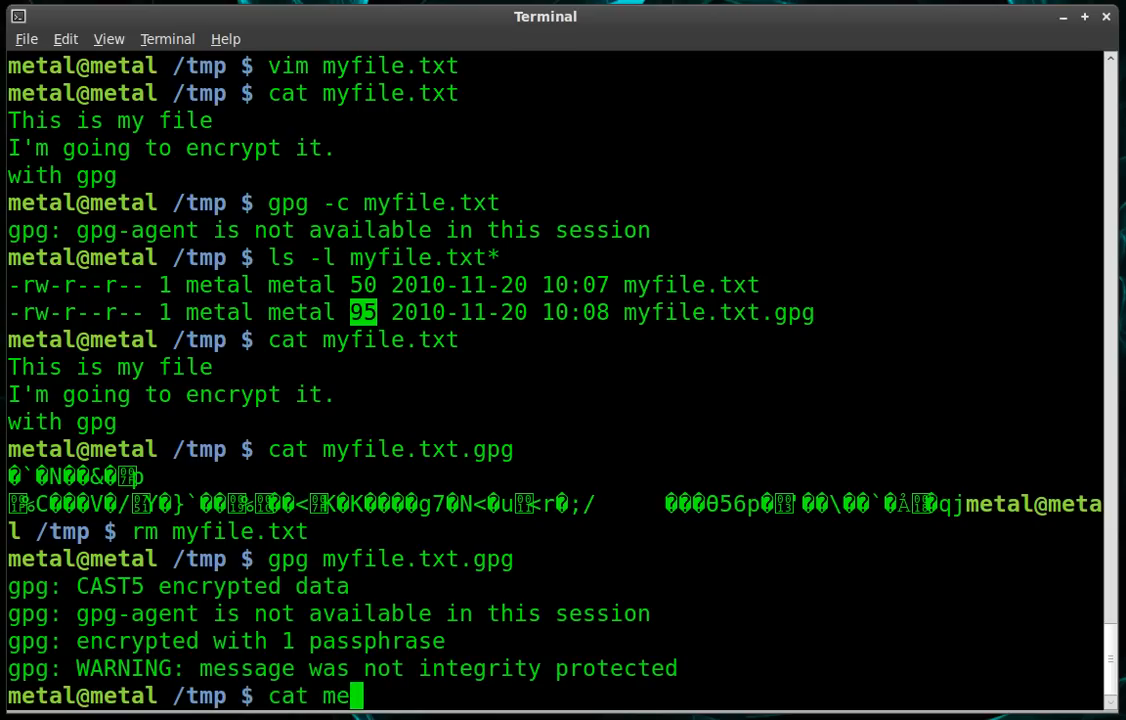
pyautogui.press('BackSpace')
pyautogui.write('yfile.txt')
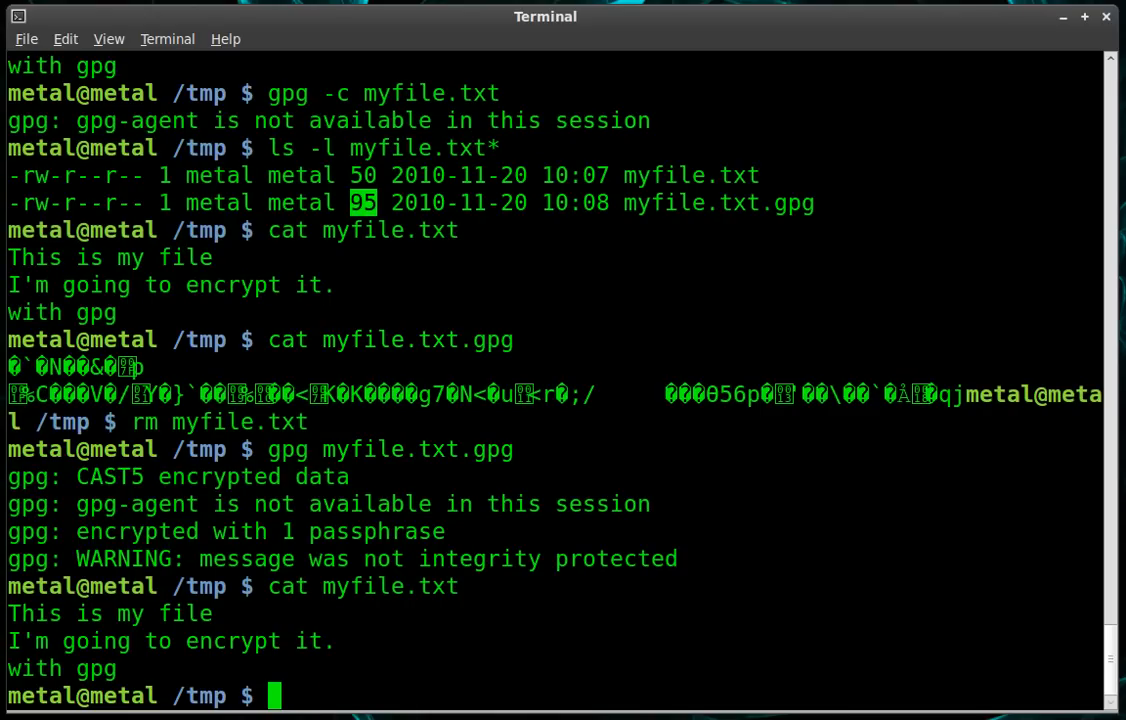
# - List the my* files, then rerun gpg myfile.txt.gpg until the overwrite prompt
pyautogui.write('ls -l my*')
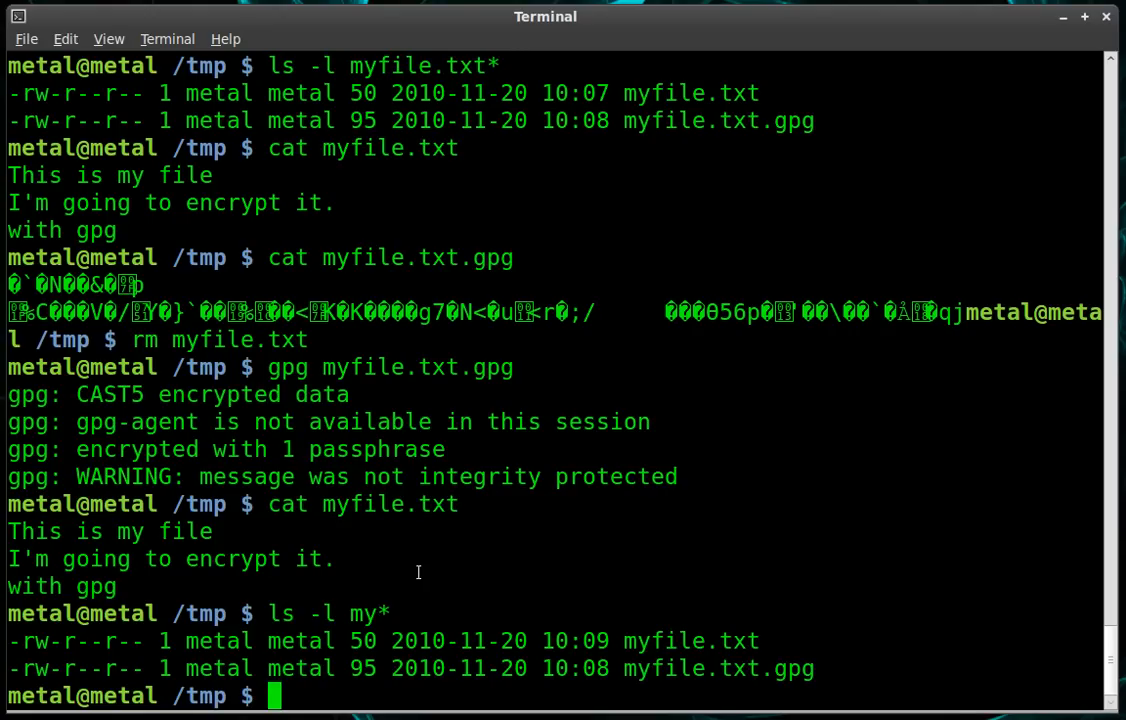
pyautogui.write('gpg myfile.txt.gpg')
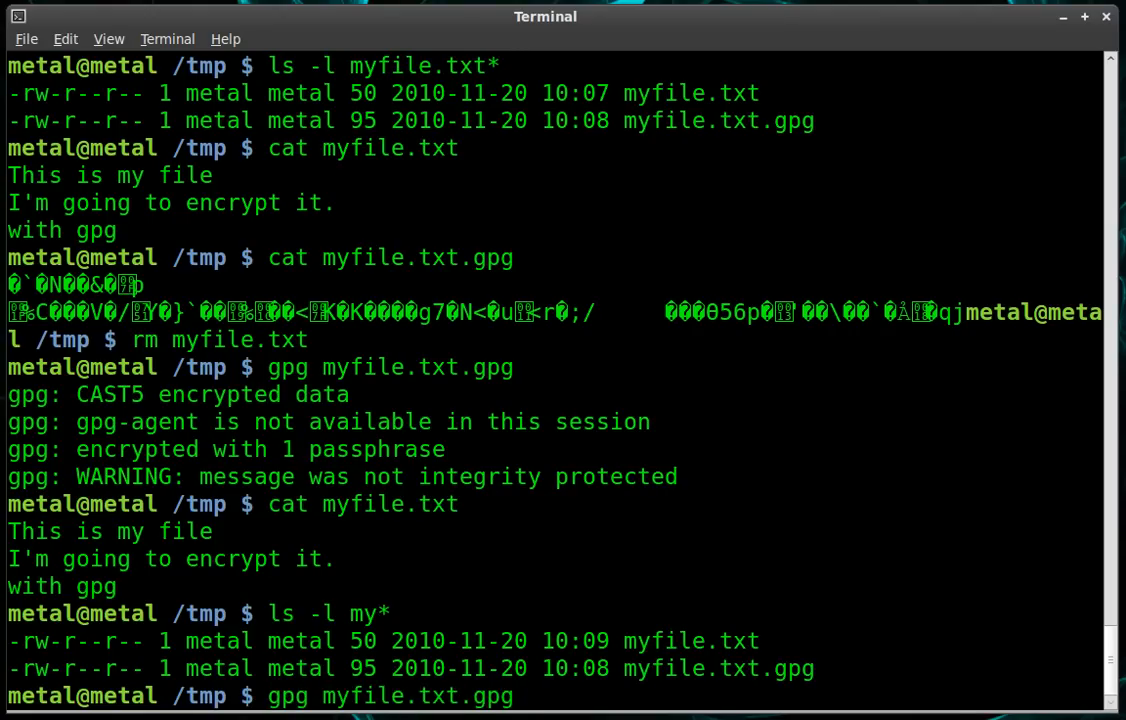
pyautogui.press('Return')
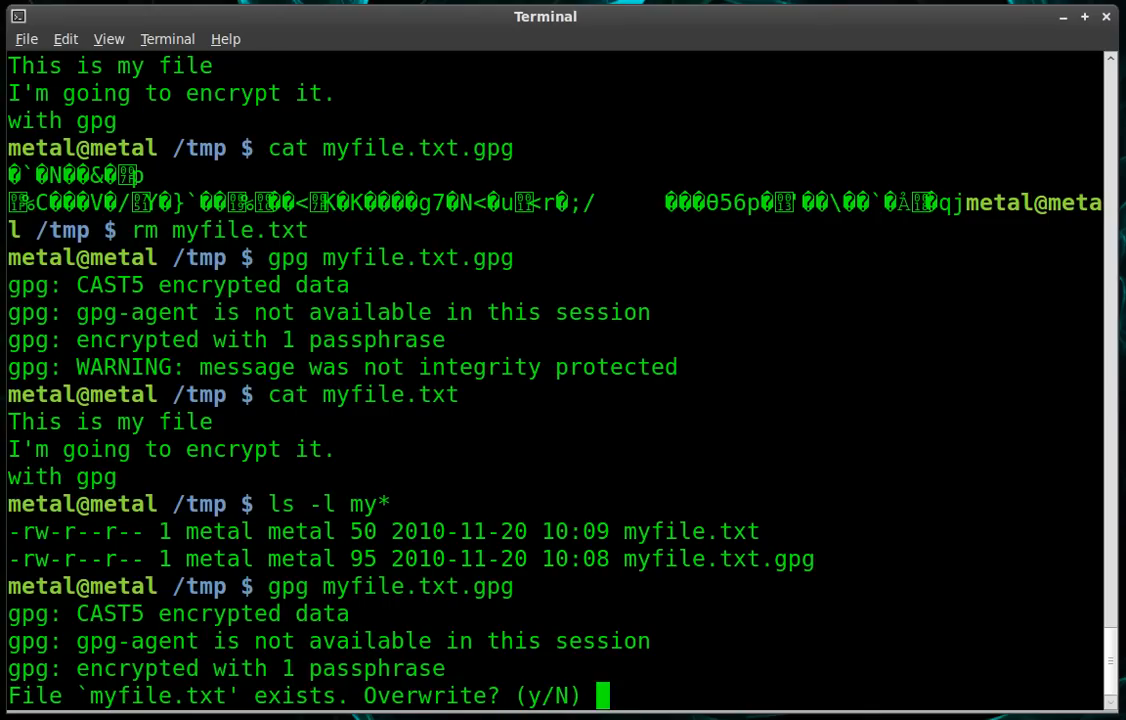
# - Decline overwriting, save the decryption as mynew.txt, and highlight it in the listing
pyautogui.write('n')
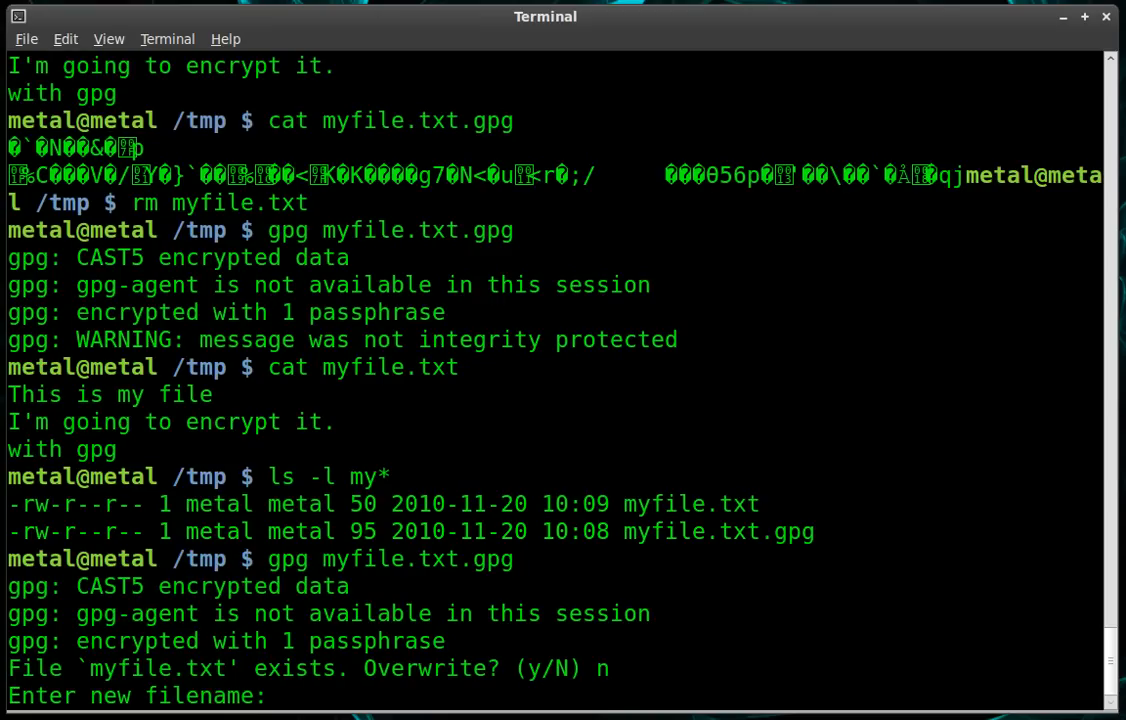
pyautogui.write('my')
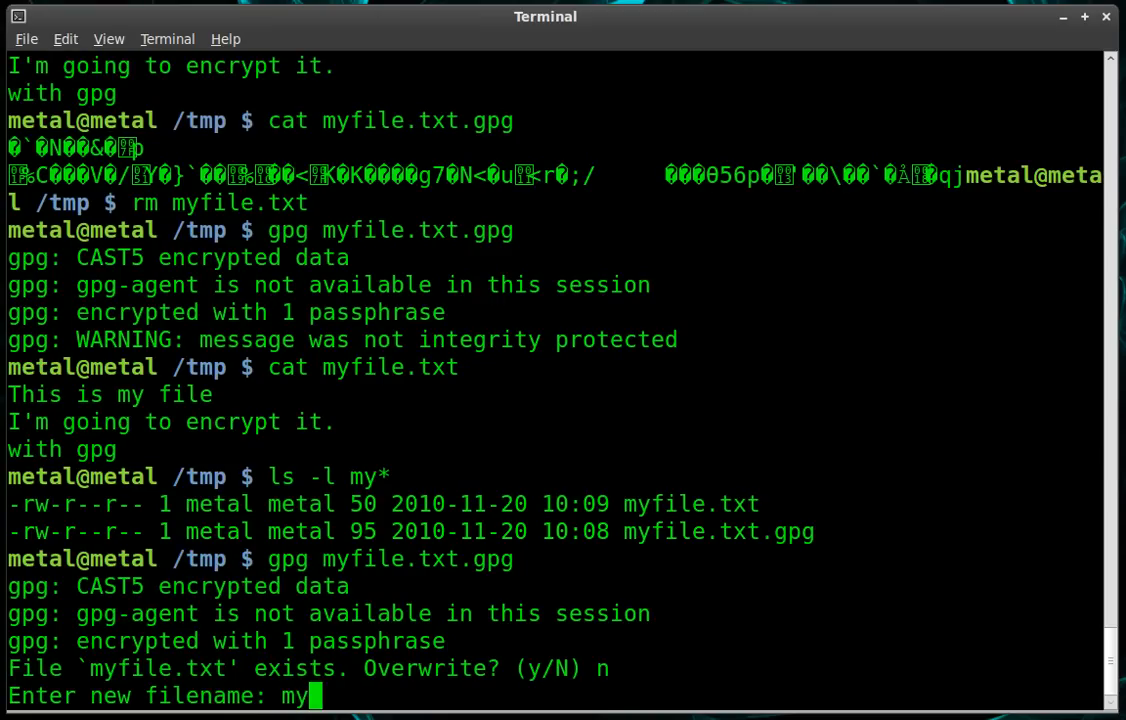
pyautogui.write('new.txt')
pyautogui.write('ls -l my*')
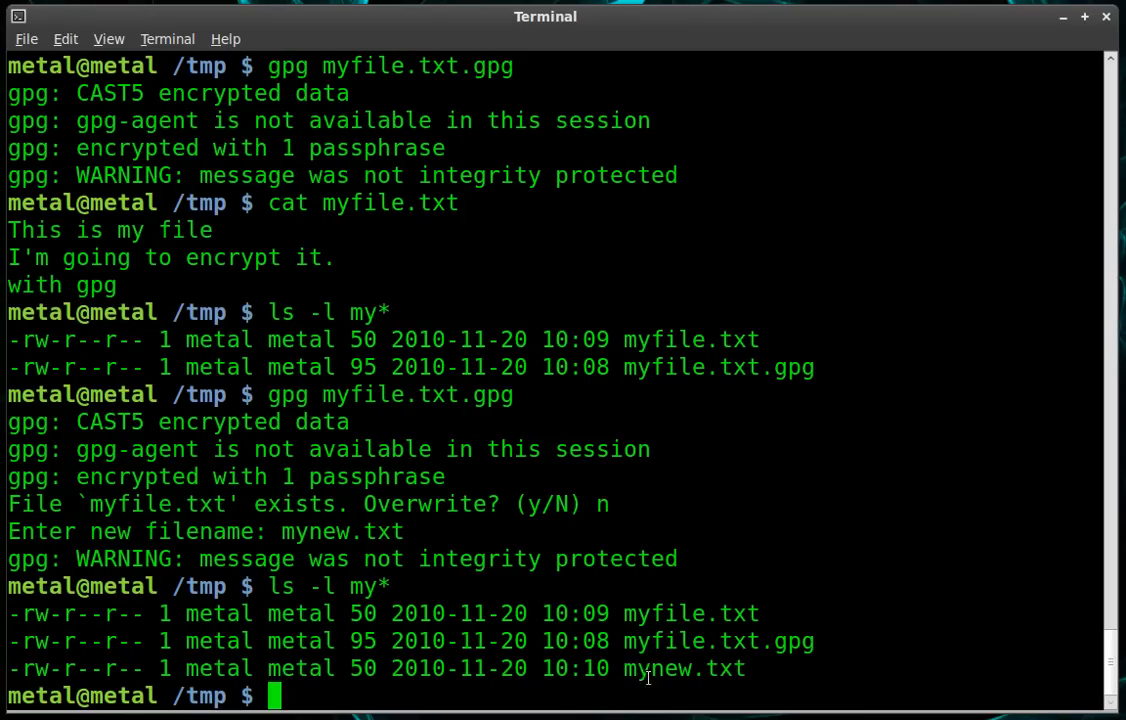
pyautogui.doubleClick(684, 668)
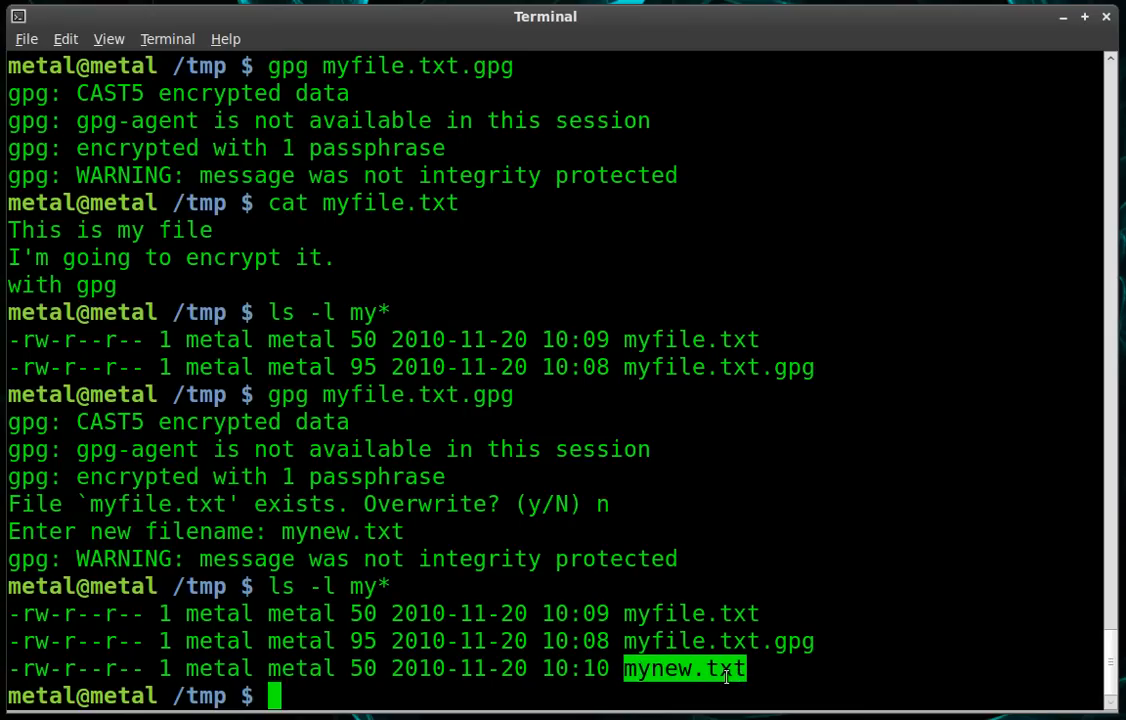